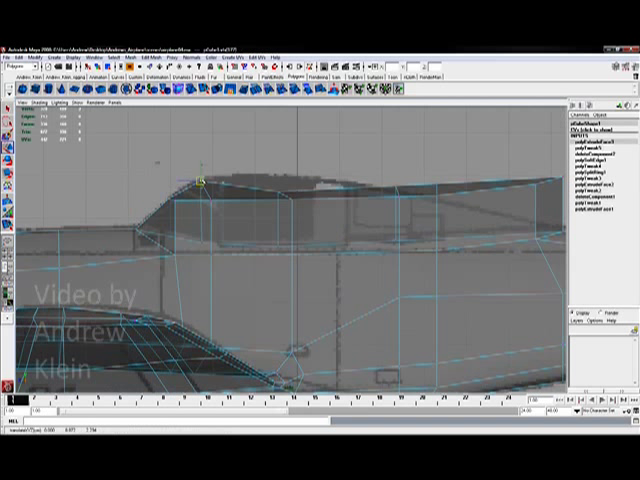
Pull the belly piece's edge vertices down to follow the fuselage underside.
left_click_drag(200, 184, 200, 212)
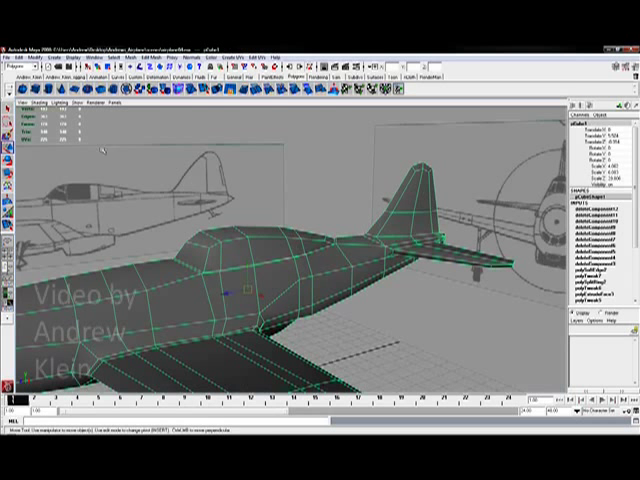
Start the Insert Edge Loop tool to add a crease loop along the fuselage side.
left_click(30, 42)
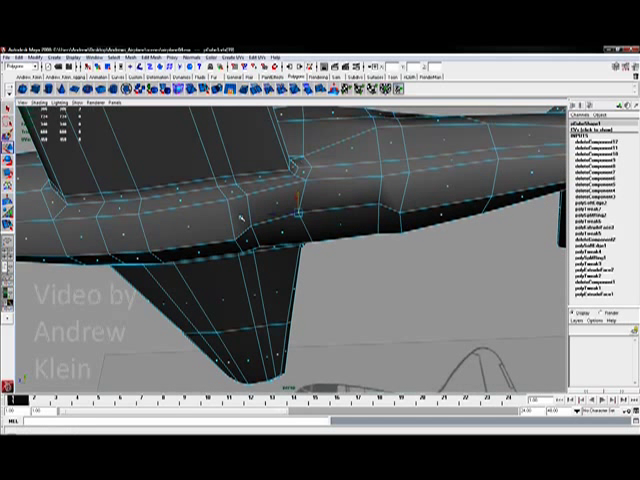
Move belly vertices so the piece blends smoothly into the fuselage toward the tail.
left_click(258, 218)
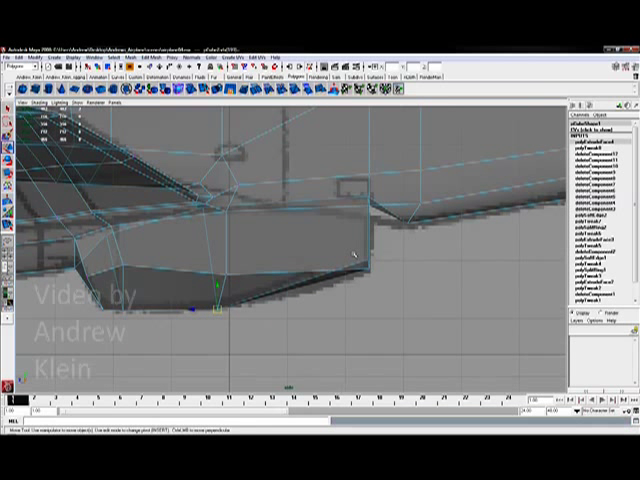
Adjust belly-piece side vertices along the underside, switching viewport layout to check the shape.
left_click(370, 270)
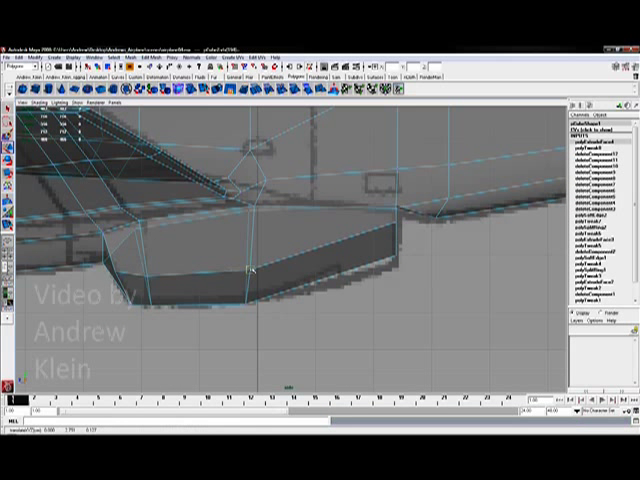
key("space")
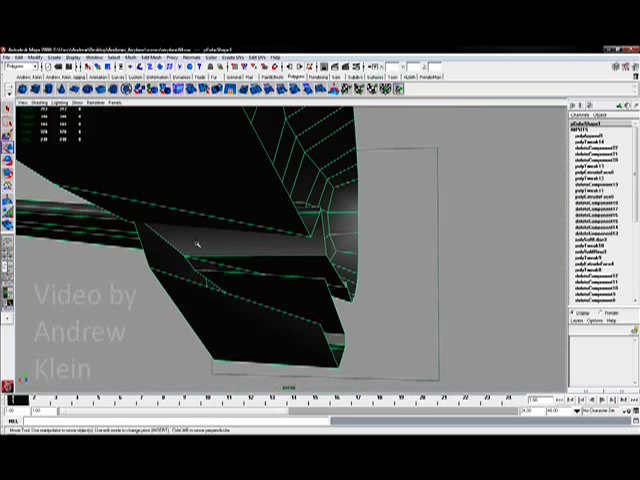
mouse_move(178, 176)
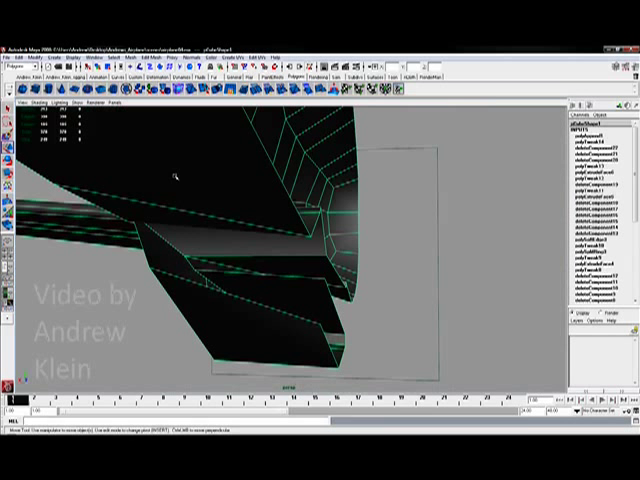